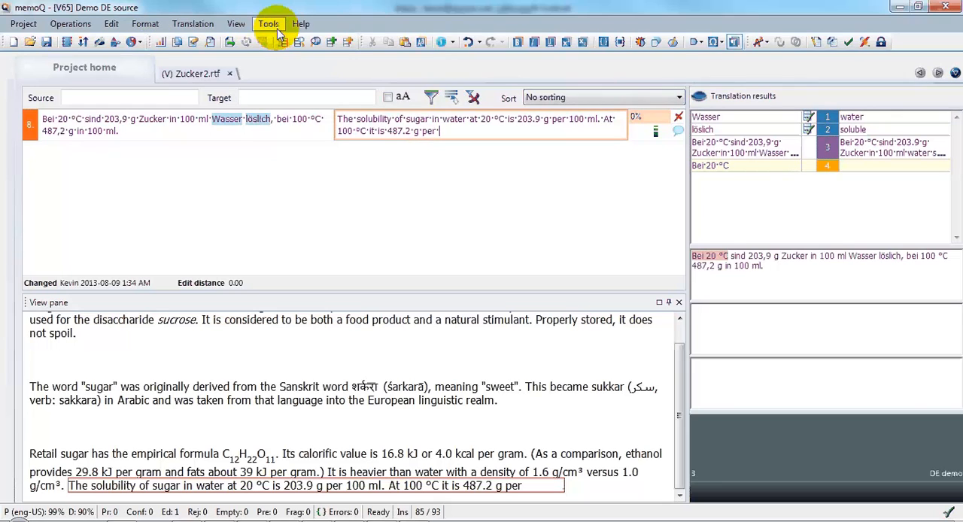
Open the Resource Console from the Tools menu to view the translation memories
click(268, 23)
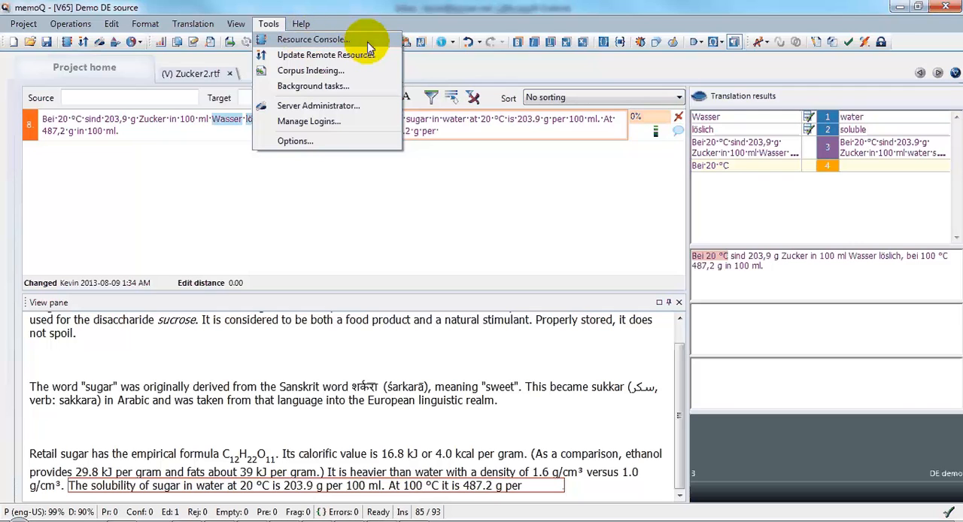
click(312, 39)
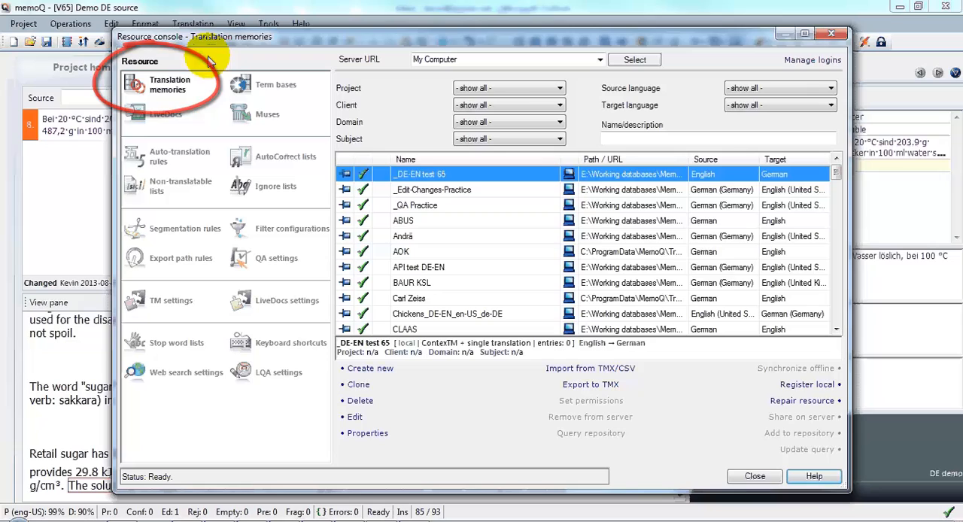
mouse_move(834, 36)
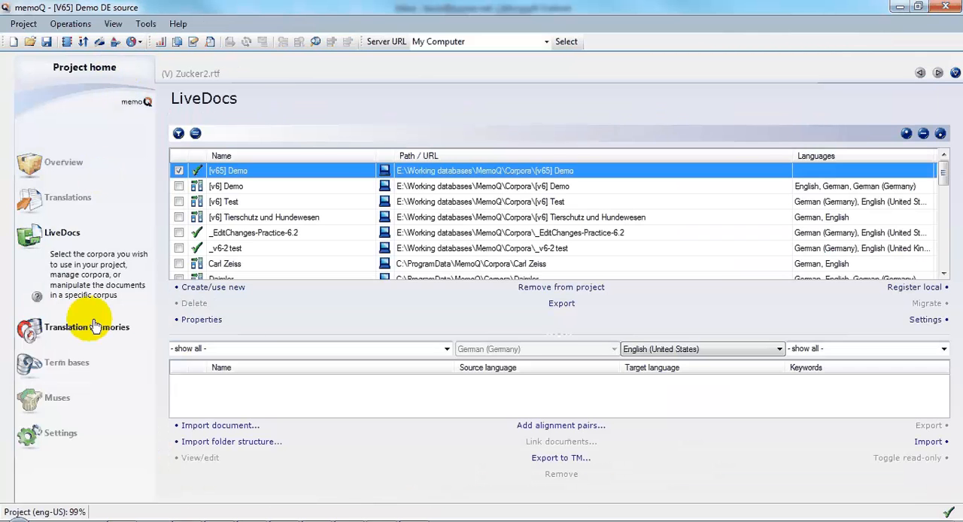
Filter the project translation memories by 'KSL' and select KSL New Master 2013
click(87, 327)
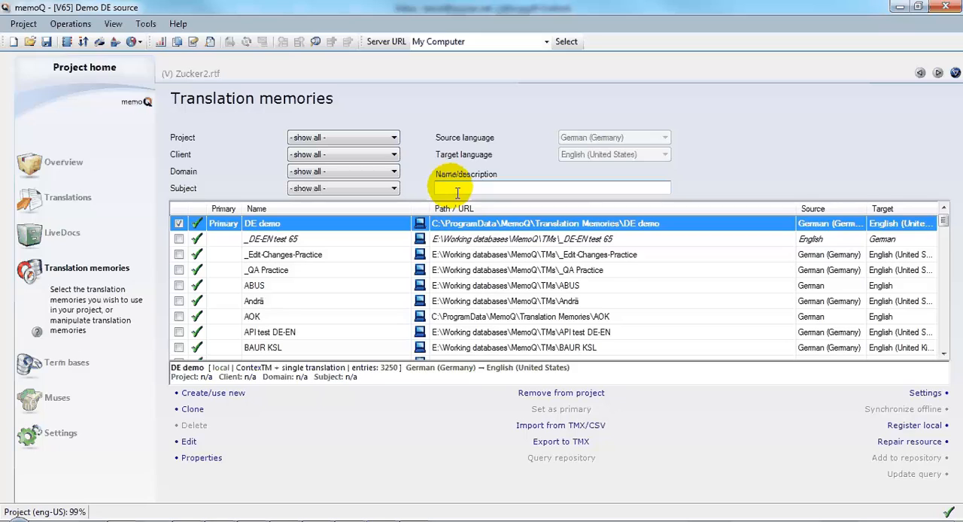
text(KSL)
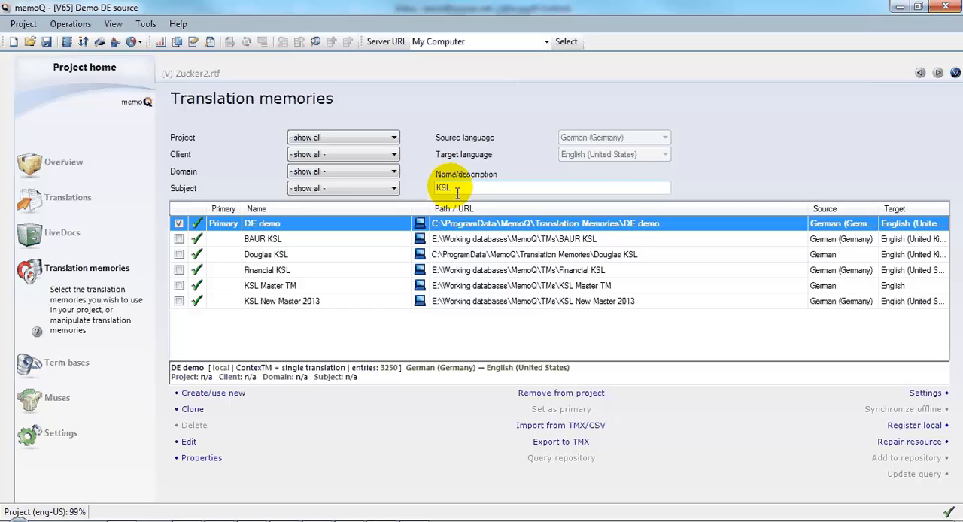
mouse_move(395, 294)
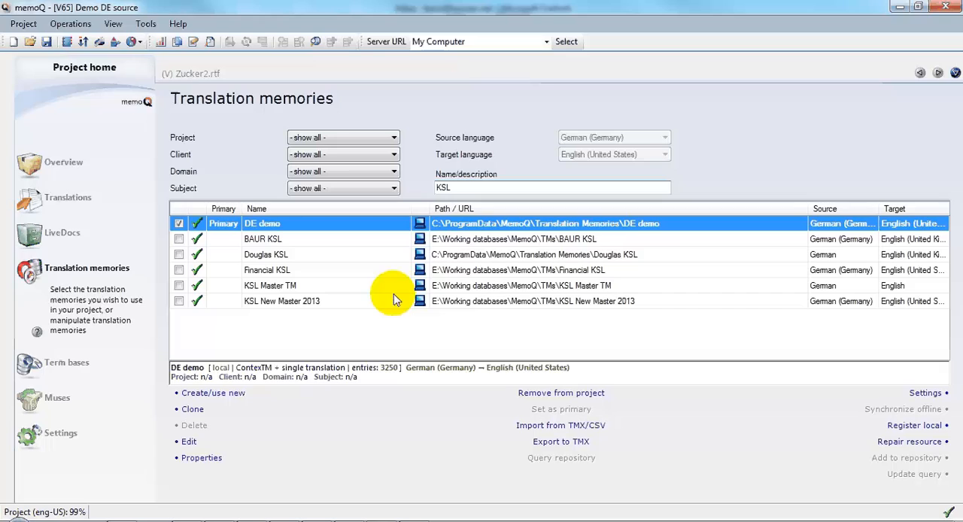
click(282, 301)
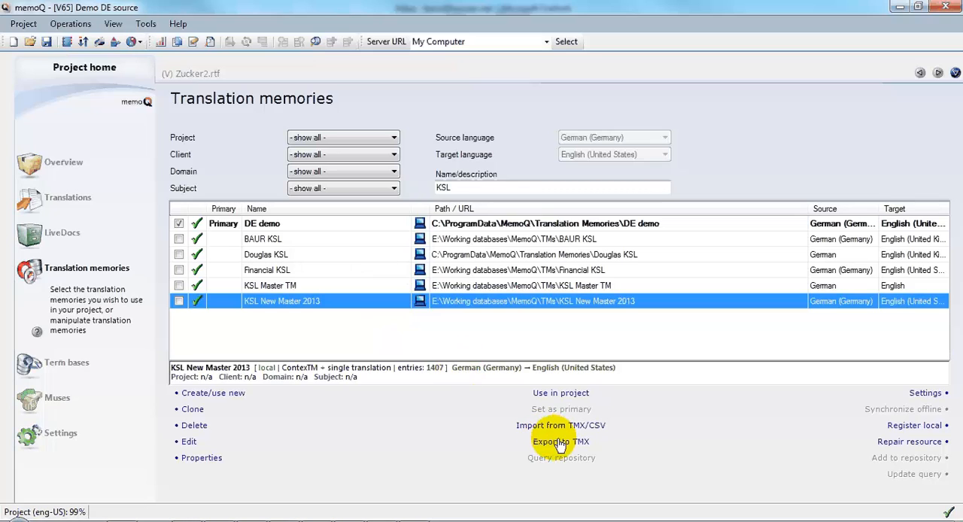
Export KSL New Master 2013 in full to TMX as 'KSL Export' and dismiss the task report
click(560, 442)
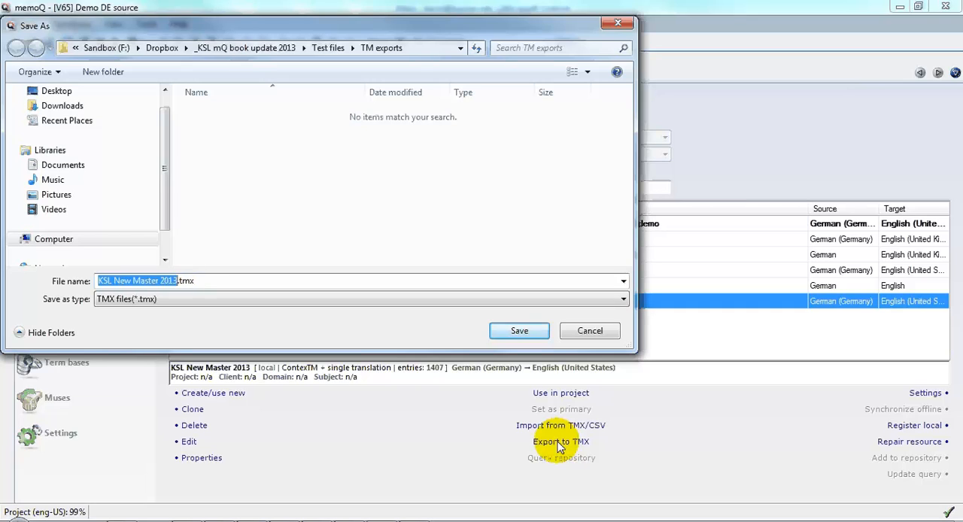
text(KSL Export.tmx)
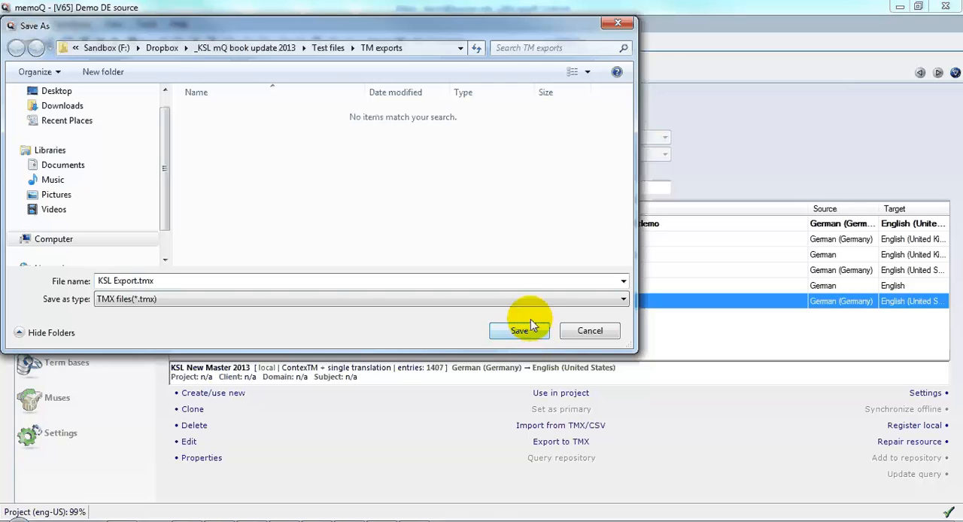
click(520, 330)
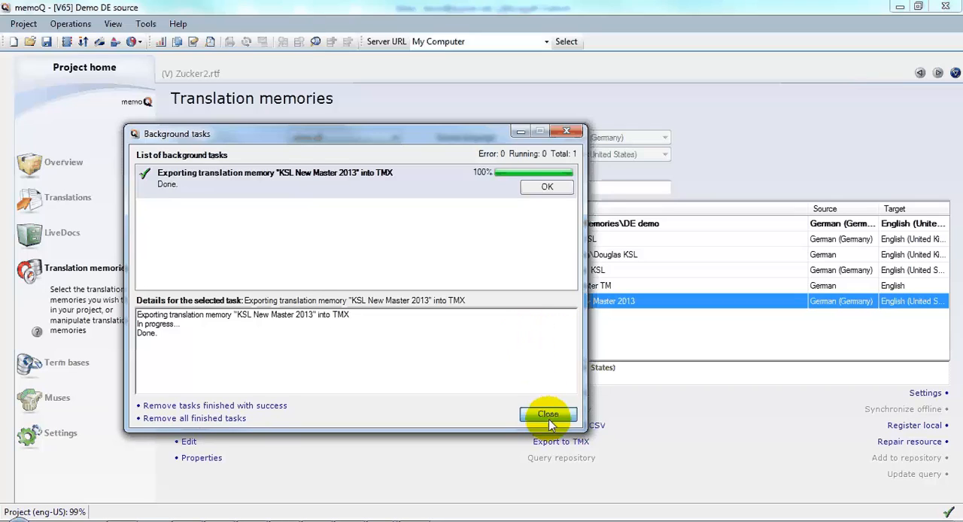
click(548, 414)
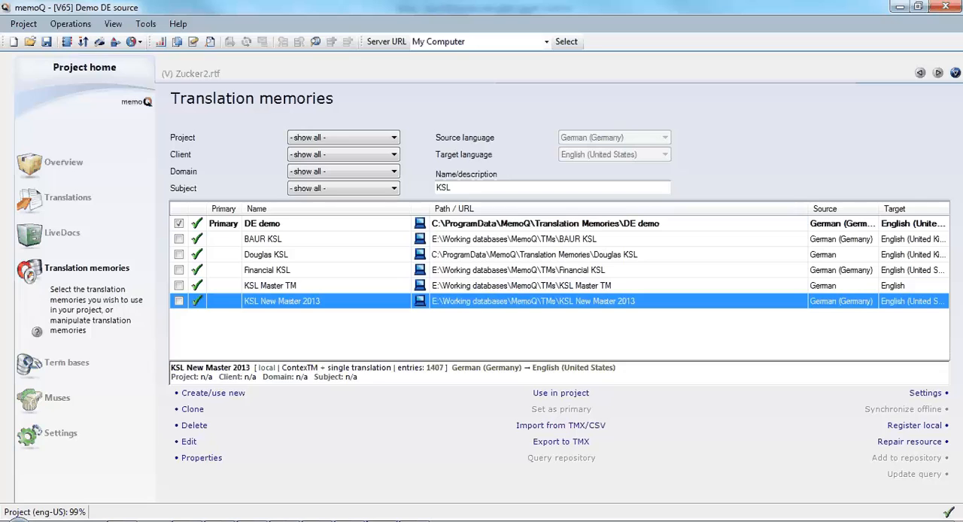
mouse_move(189, 442)
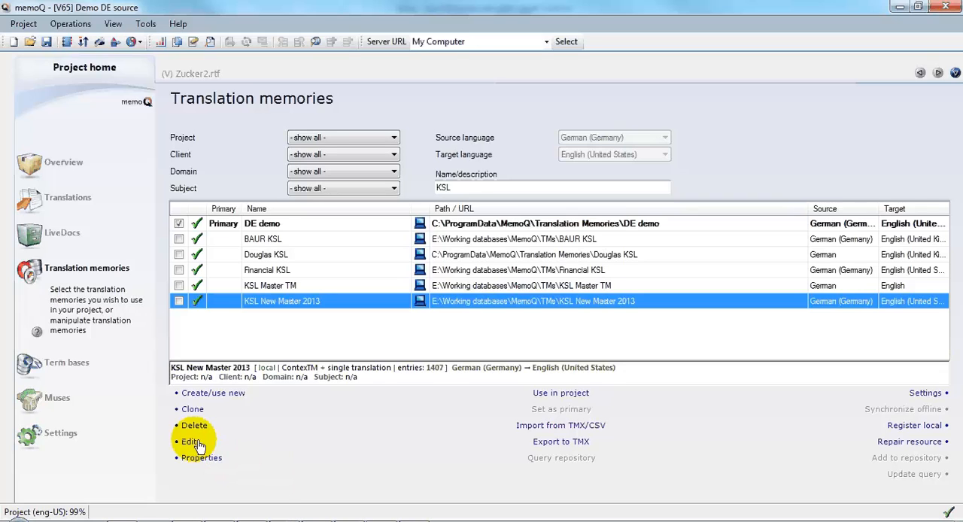
Open KSL New Master 2013 for editing, filtered to entries modified on 2013-06-04, ending 11:42 PM
click(188, 442)
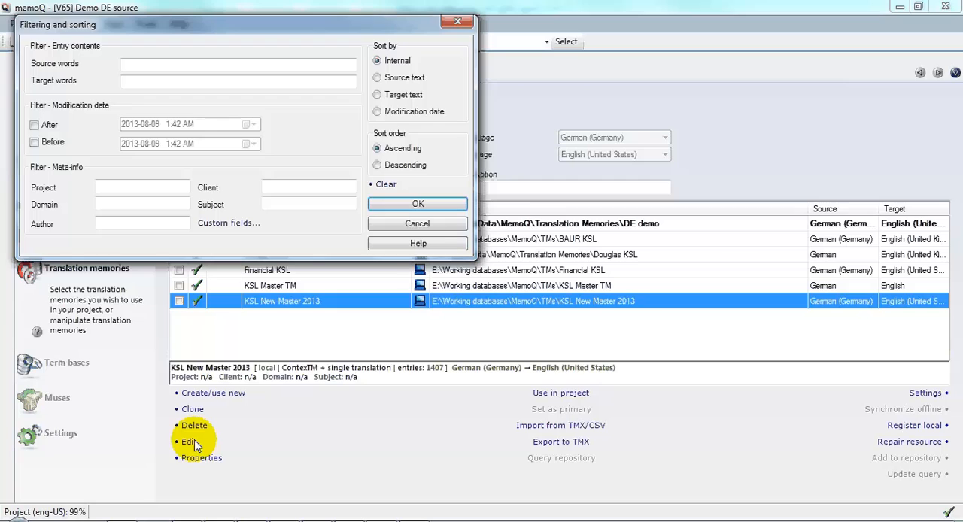
mouse_move(140, 243)
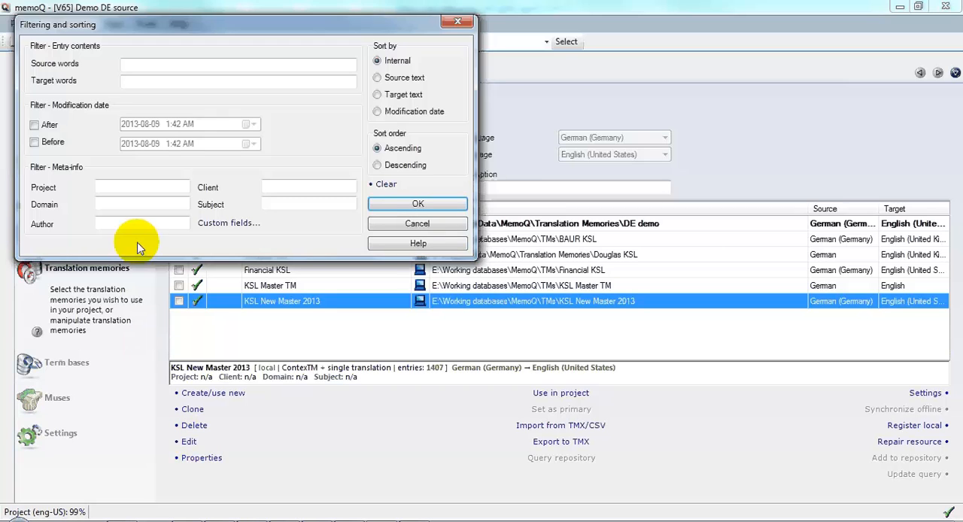
mouse_move(219, 181)
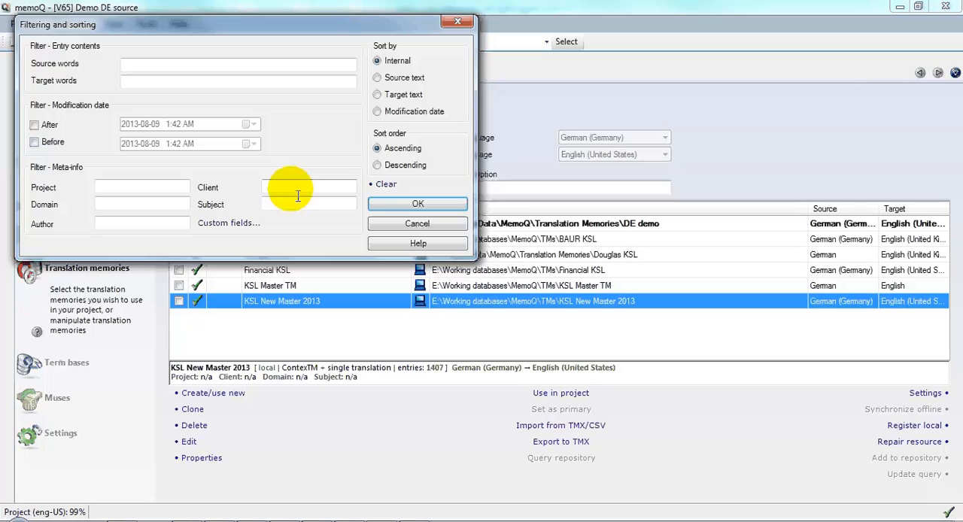
mouse_move(287, 210)
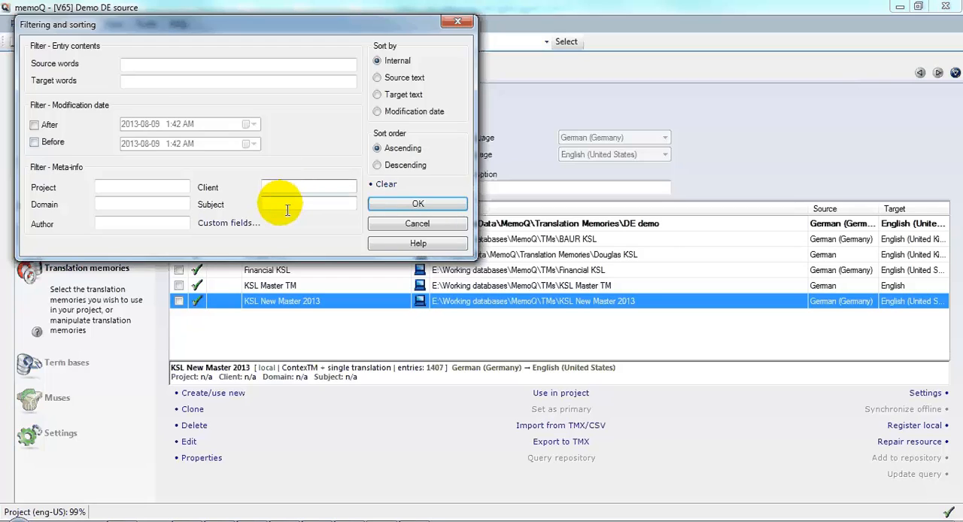
click(307, 204)
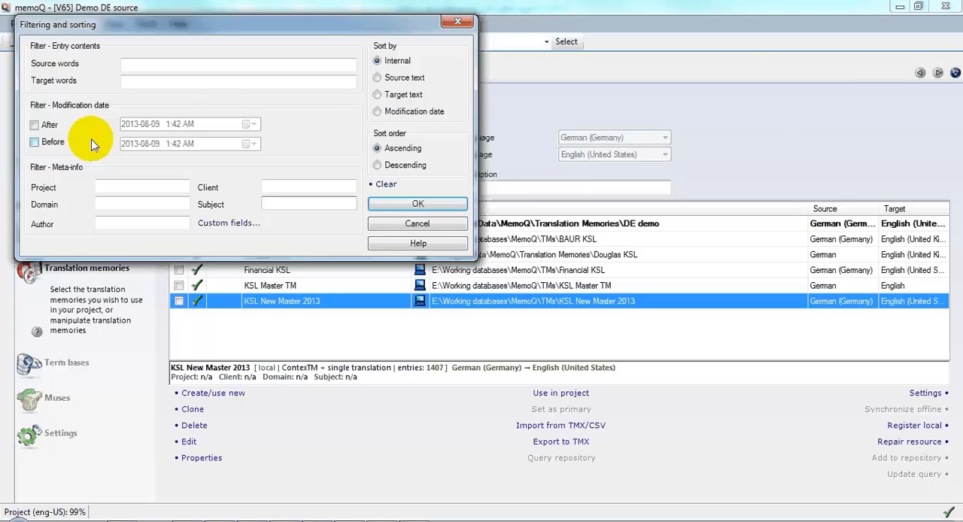
click(308, 204)
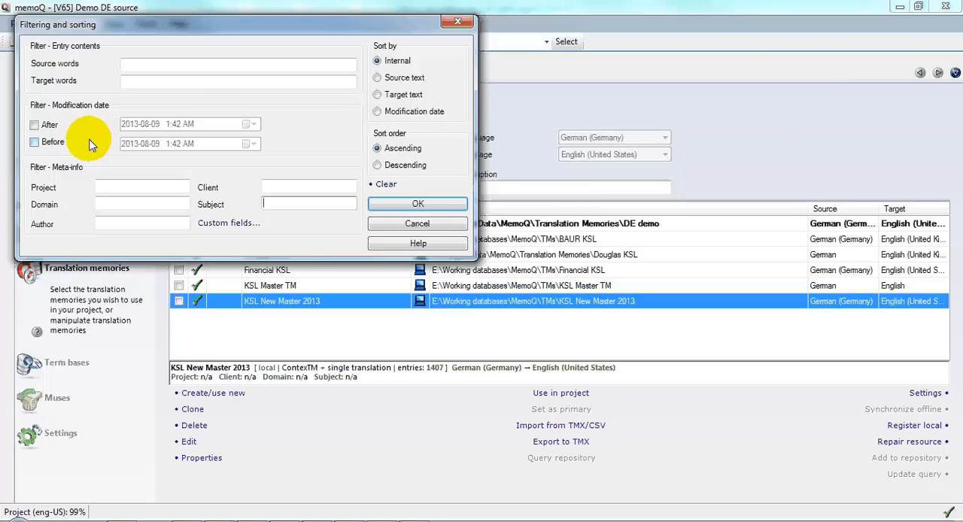
click(34, 124)
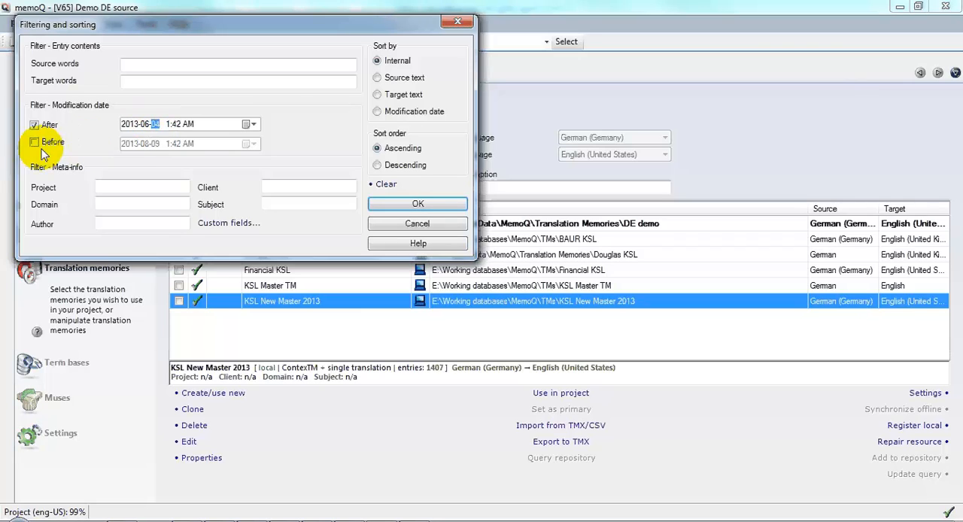
click(35, 142)
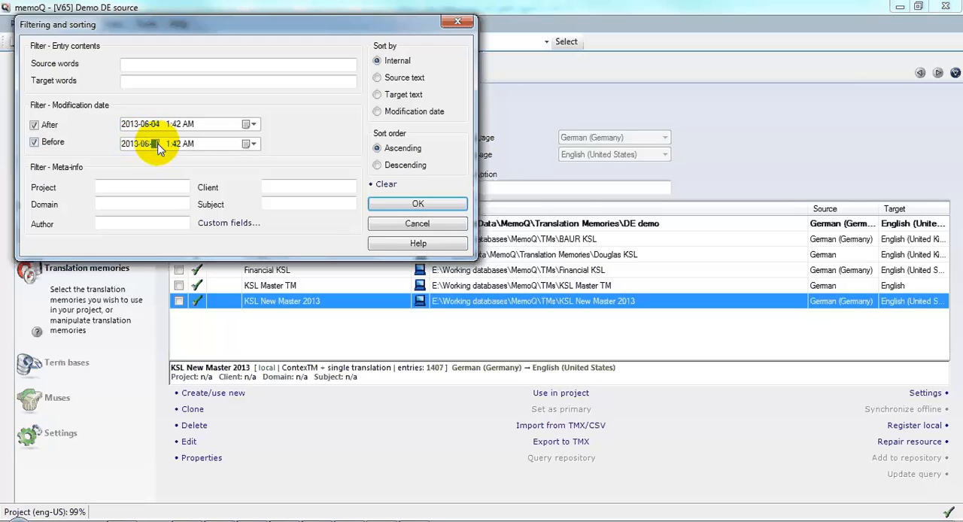
mouse_move(158, 143)
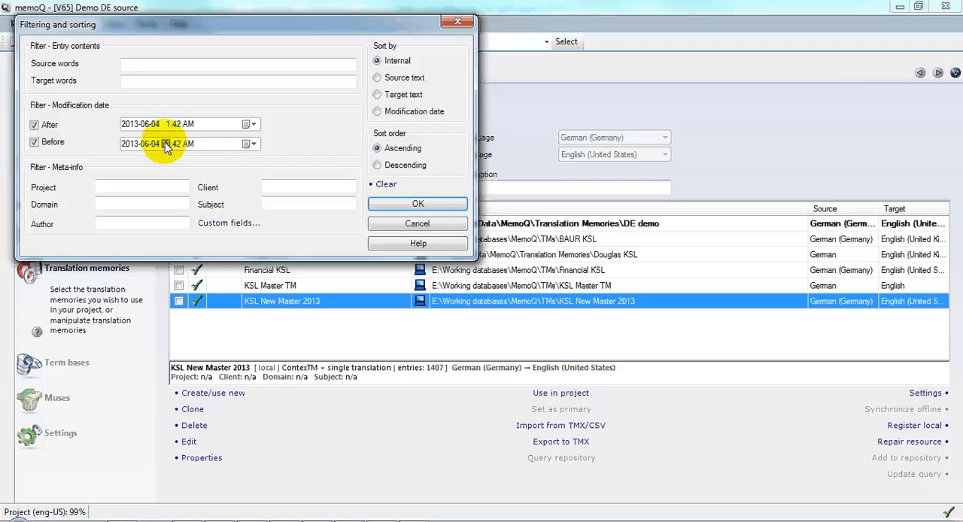
click(166, 143)
text(P)
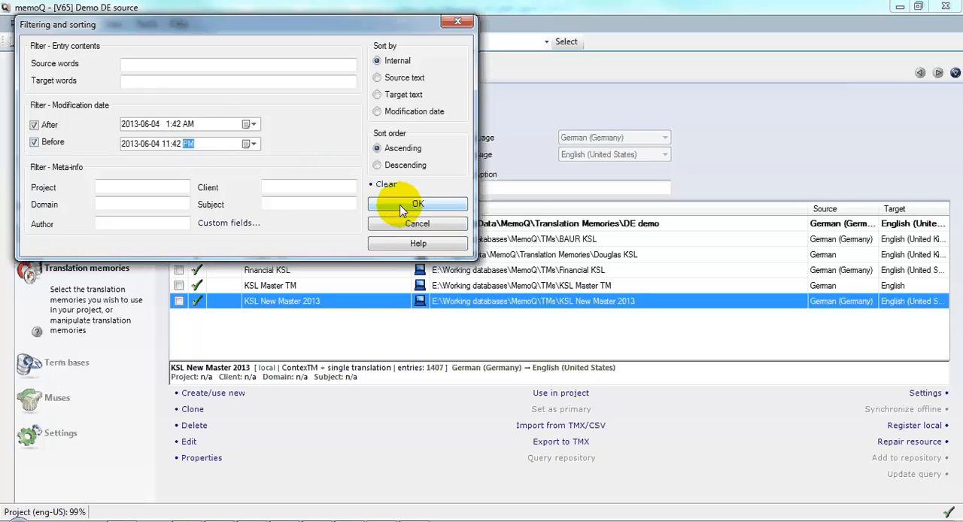
click(418, 204)
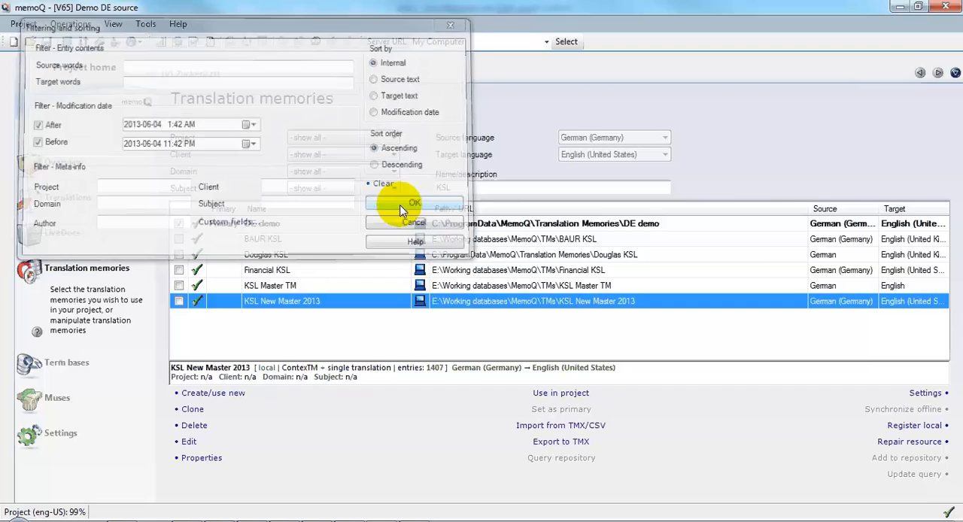
click(413, 203)
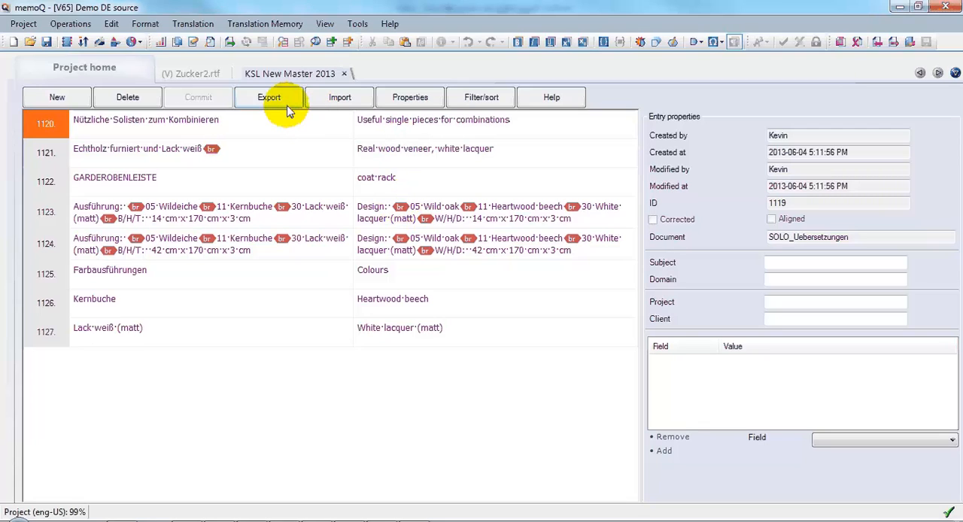
Export only the filtered June 4 entries to TMX, saving the file as Furniture
click(269, 97)
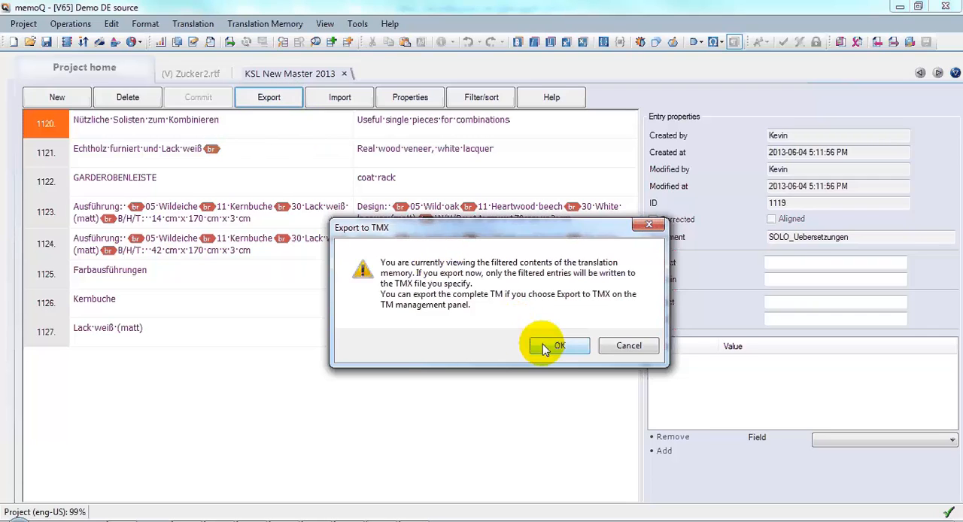
click(560, 345)
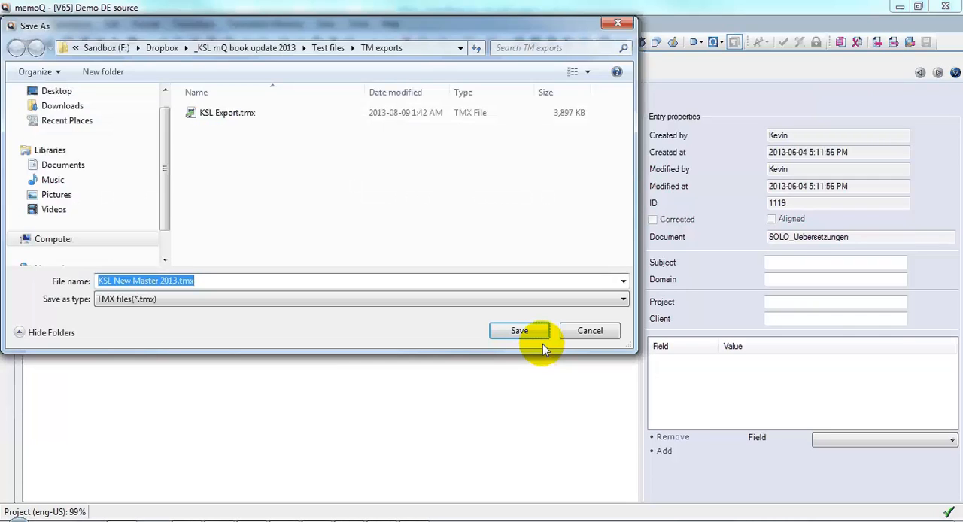
text(Furn)
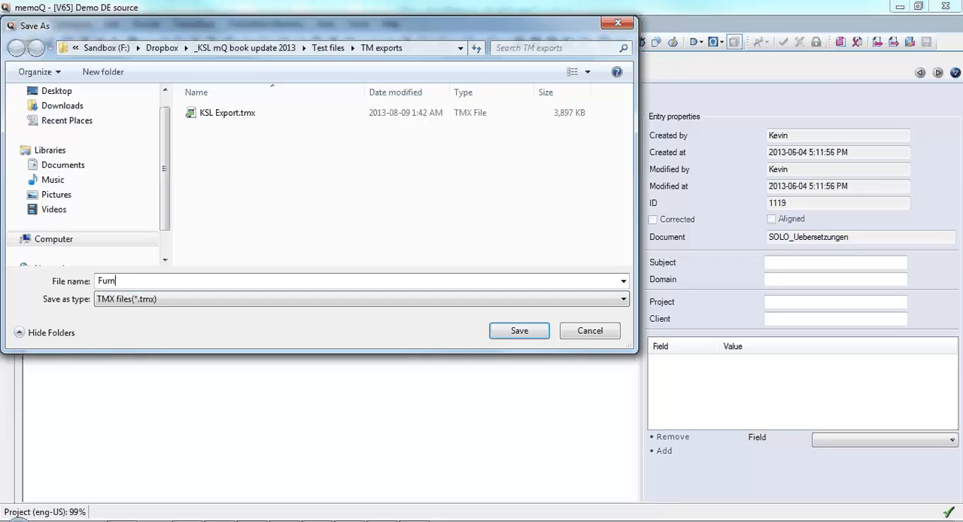
text(iture)
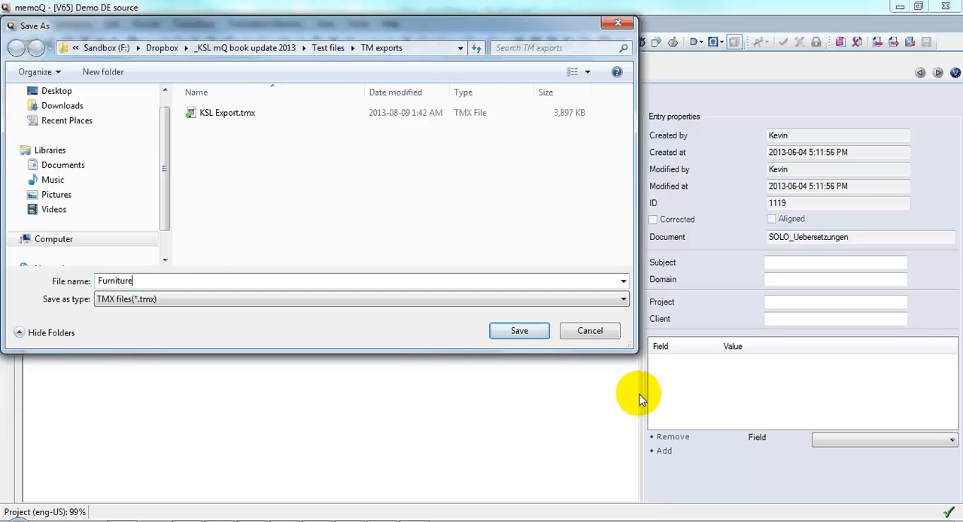
click(520, 330)
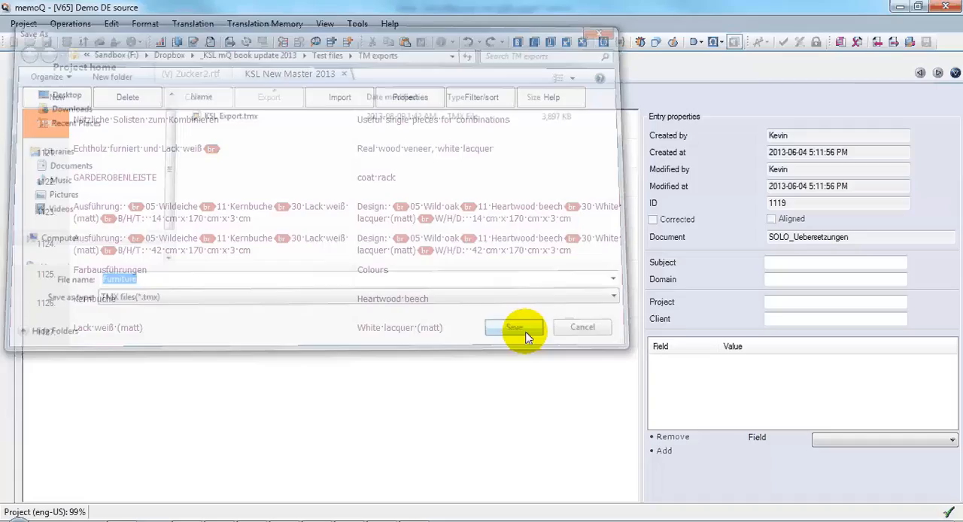
click(514, 328)
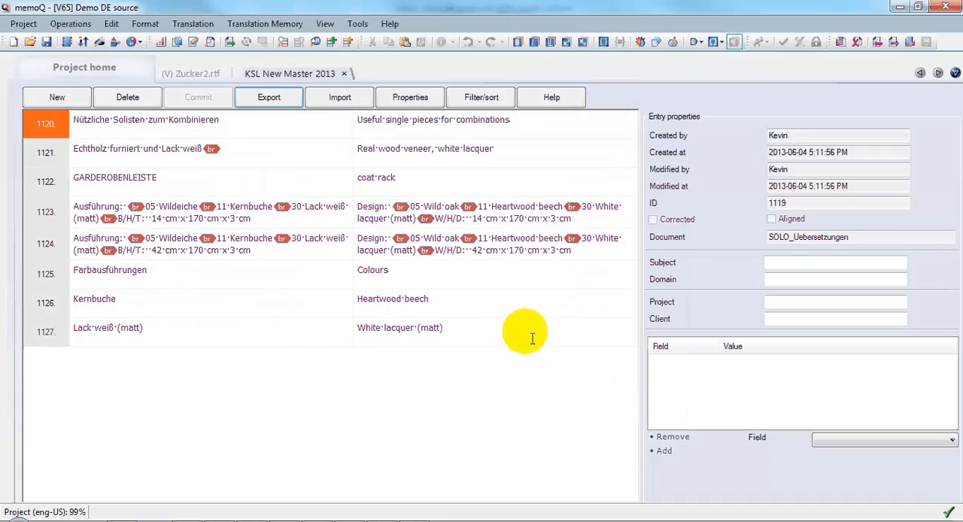